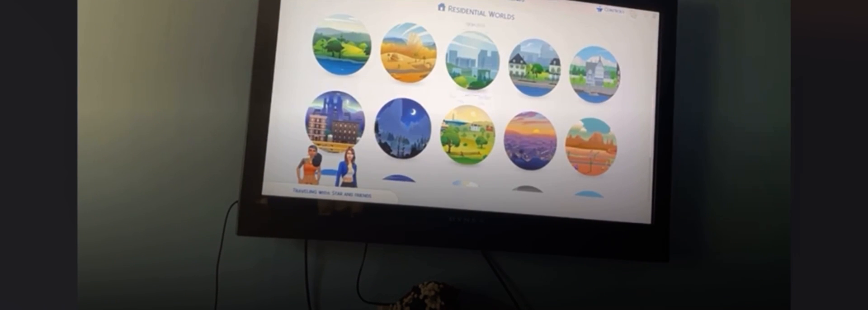
{"action": "scroll", "scroll_direction": "down", "scroll_amount": 3}
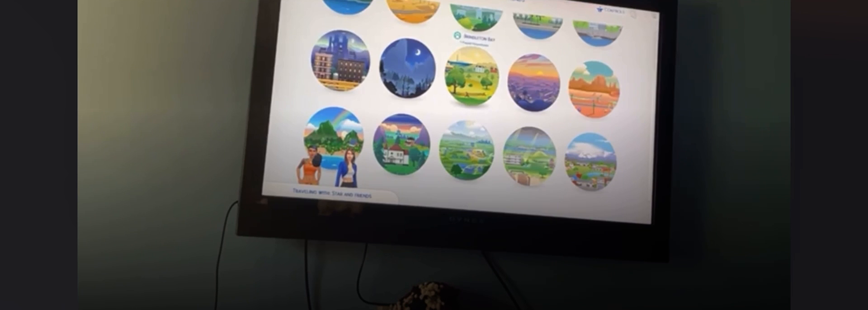